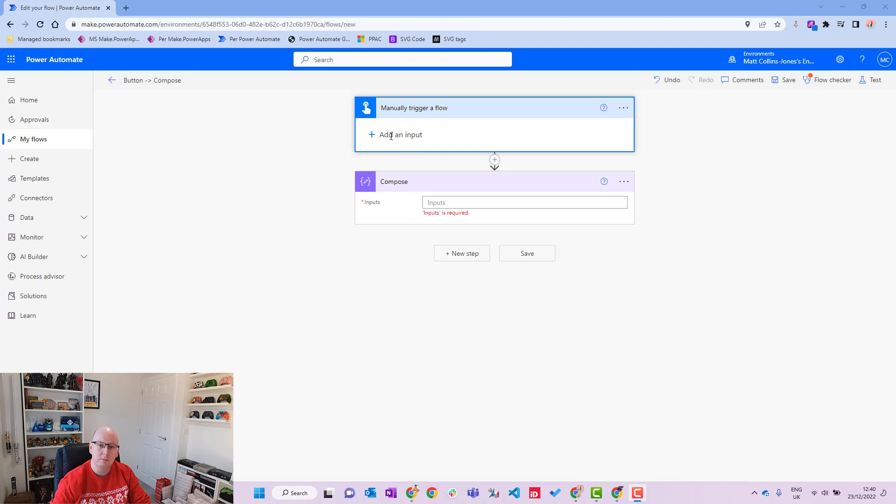
# Add a Text input named 'Text to Slice' to the manual trigger card.
pyautogui.click(397, 134)
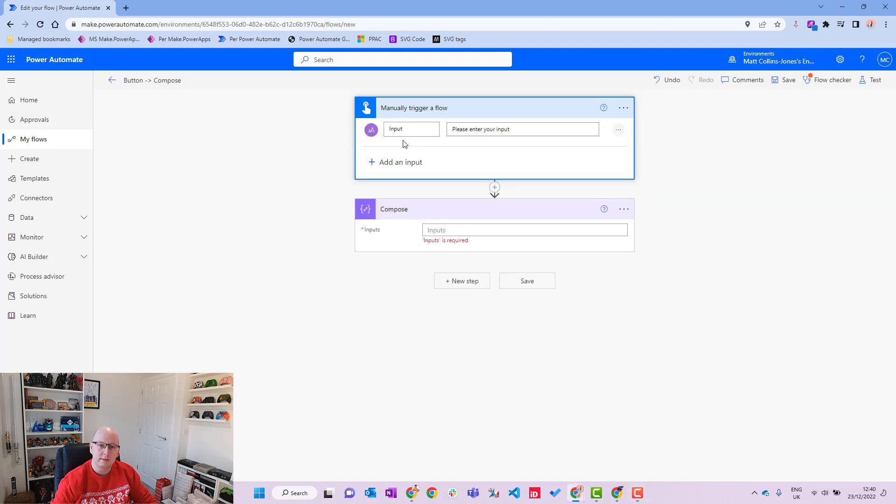
pyautogui.write('T')
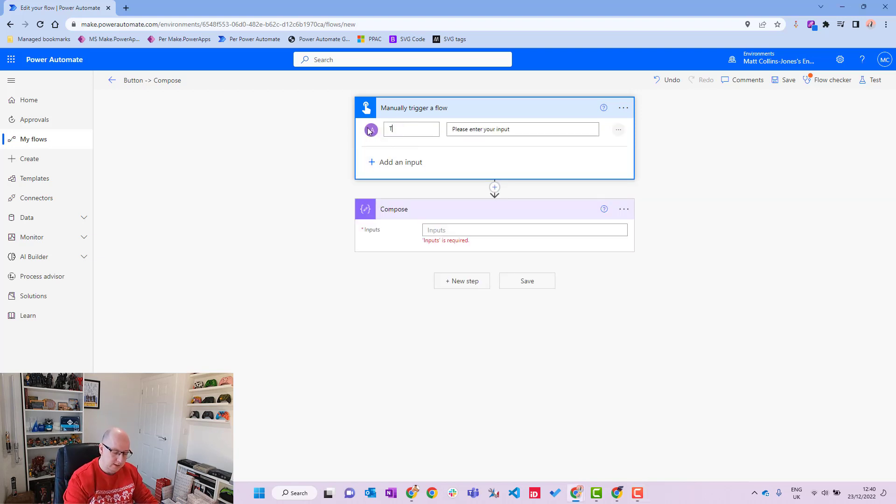
pyautogui.write('Text to Slice')
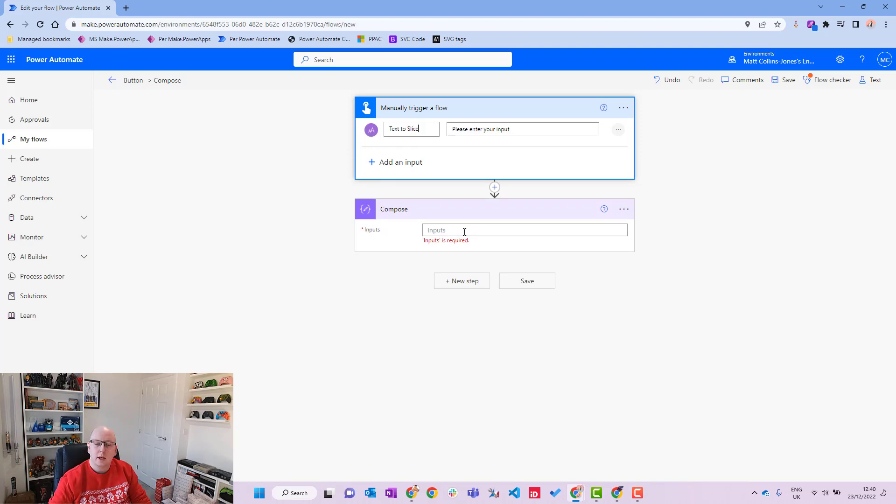
# Insert an empty slice() function into the Compose Inputs expression, with dynamic values listed.
pyautogui.click(524, 229)
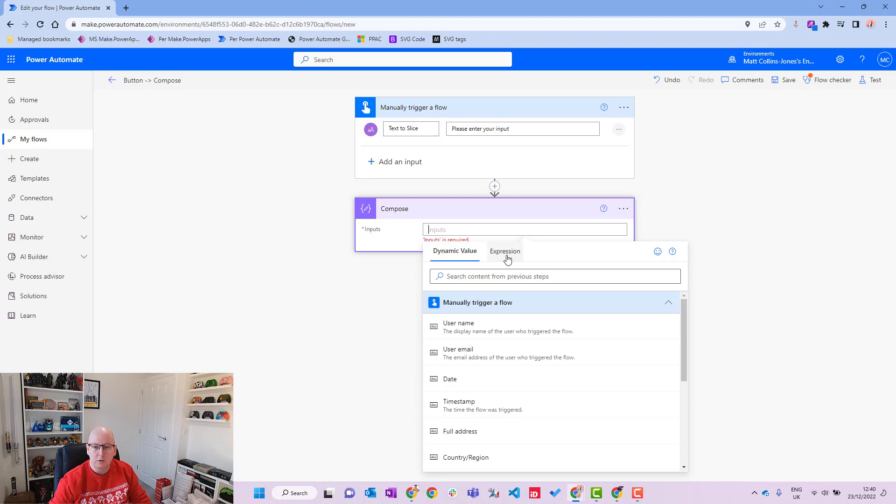
pyautogui.click(504, 252)
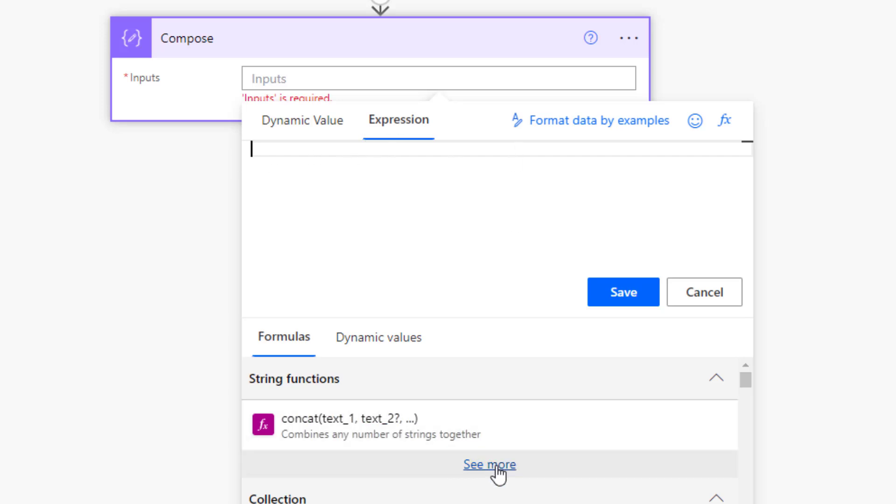
pyautogui.click(488, 464)
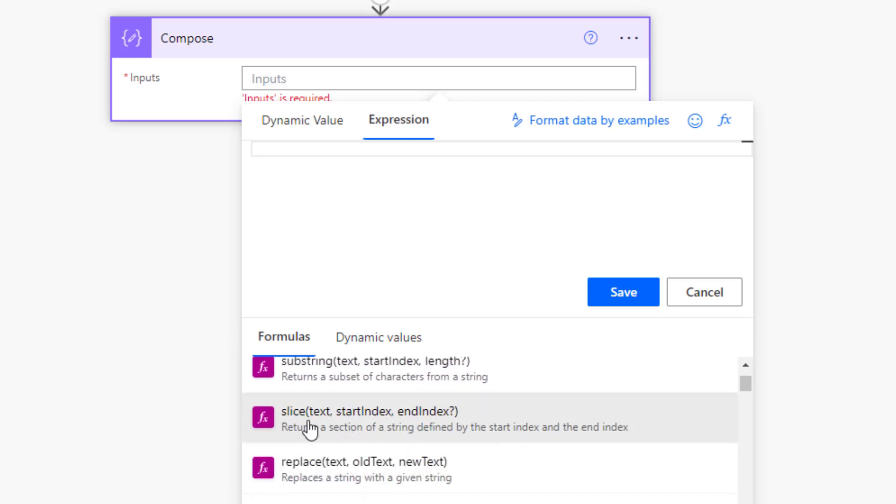
pyautogui.moveTo(394, 423)
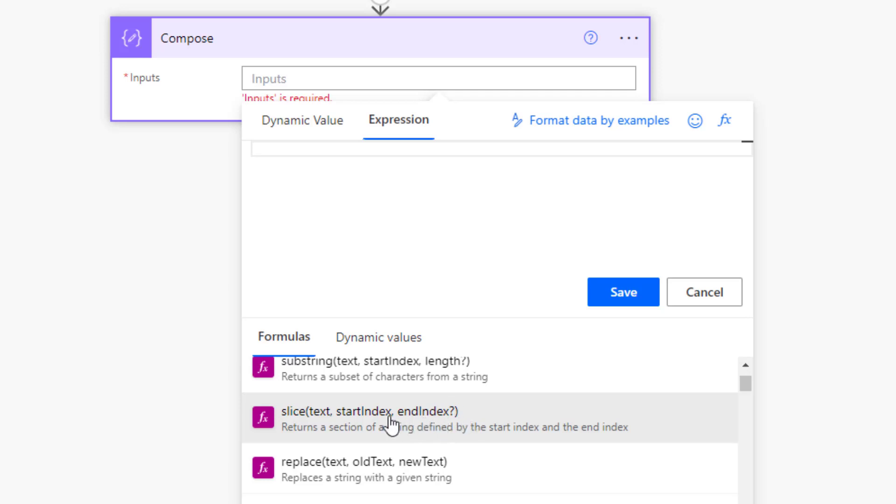
pyautogui.moveTo(502, 437)
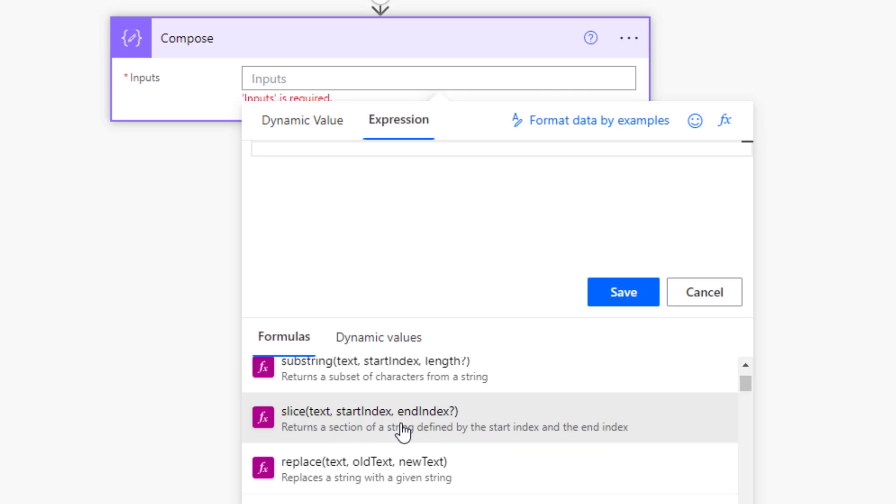
pyautogui.click(371, 418)
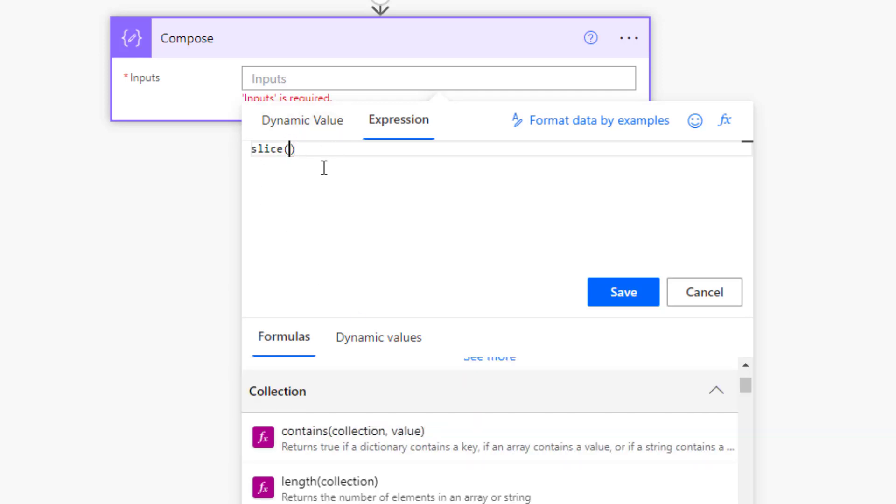
pyautogui.moveTo(377, 337)
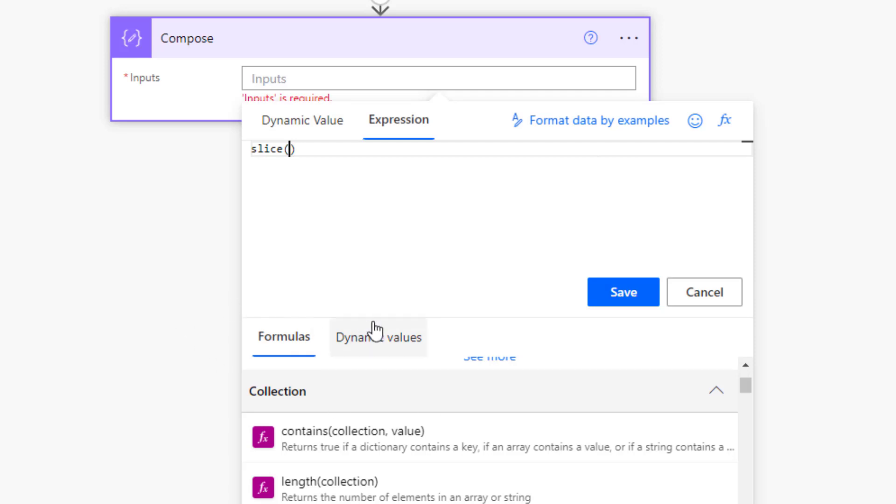
pyautogui.moveTo(328, 342)
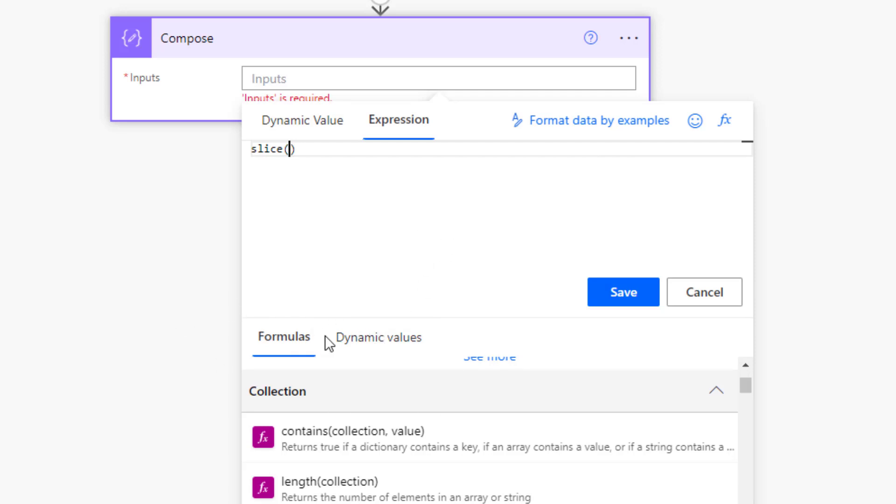
pyautogui.click(377, 336)
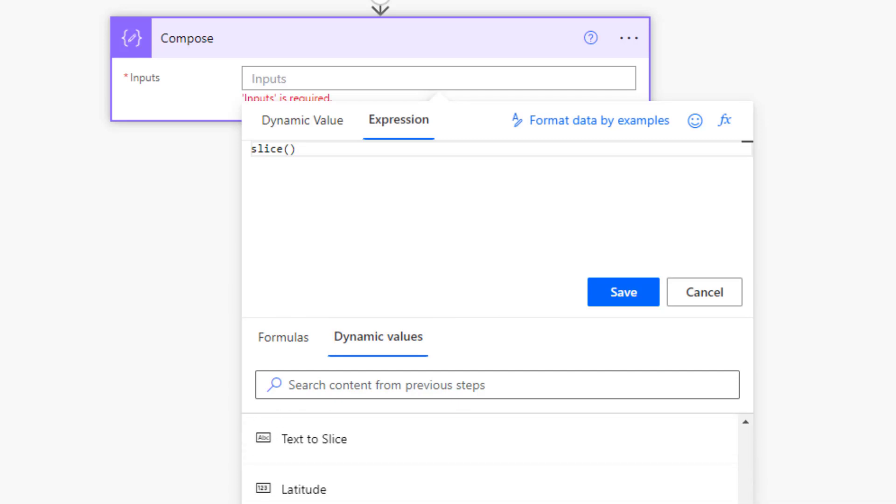
# Build and save slice(triggerBody()['text'], 3, 7) as the Compose input.
pyautogui.write("triggerBody()['text'])")
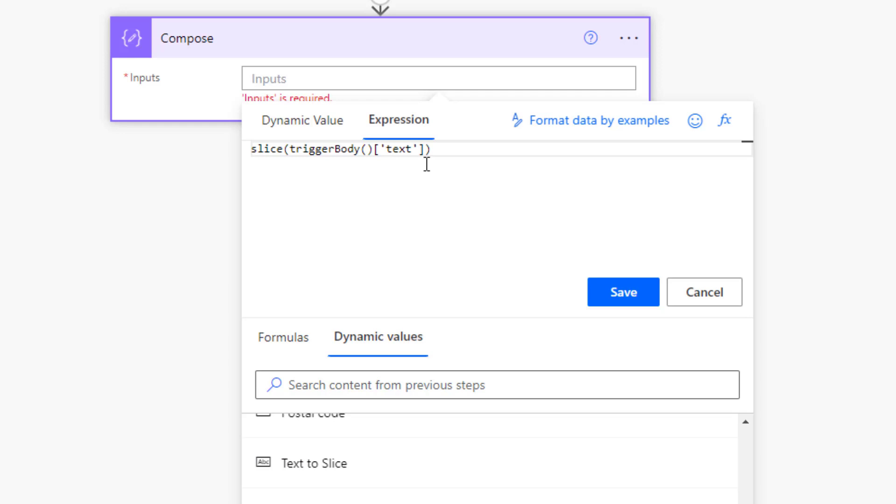
pyautogui.moveTo(598, 192)
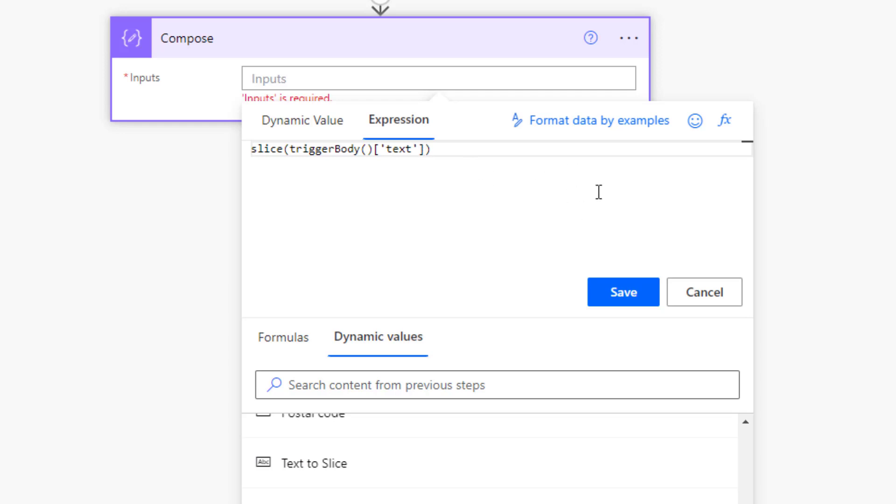
pyautogui.write(',')
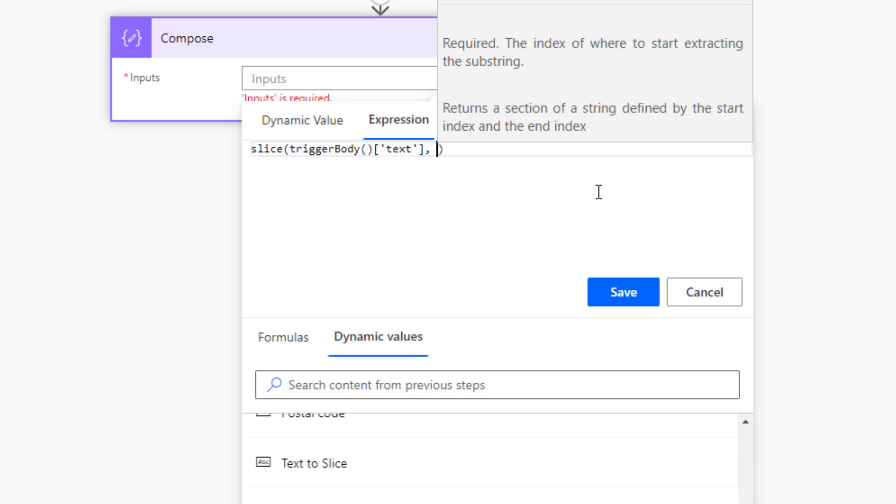
pyautogui.write('3')
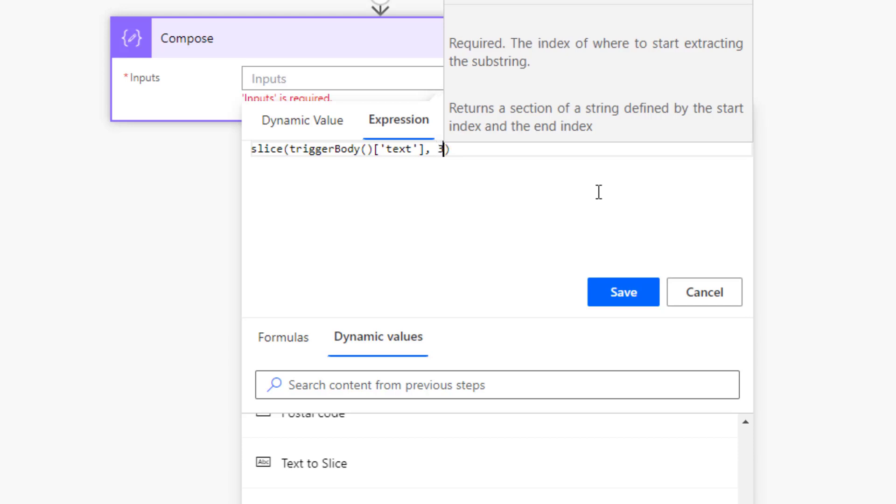
pyautogui.write(',')
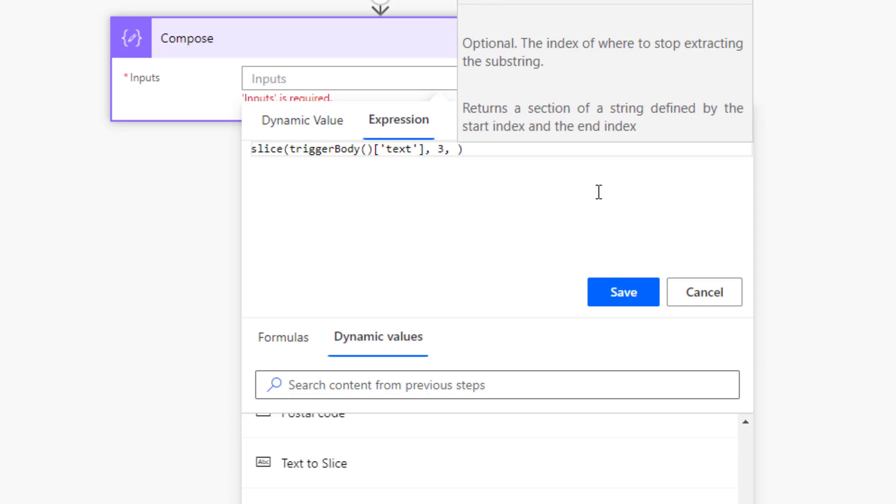
pyautogui.write('7')
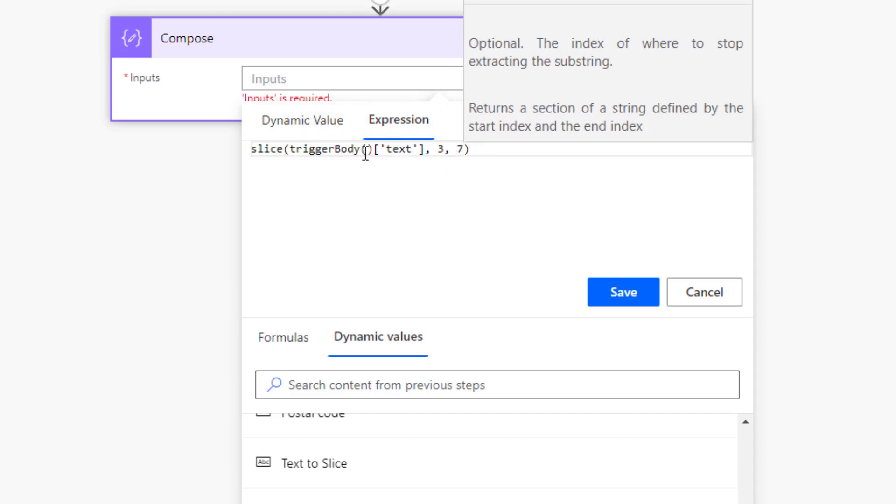
pyautogui.moveTo(580, 262)
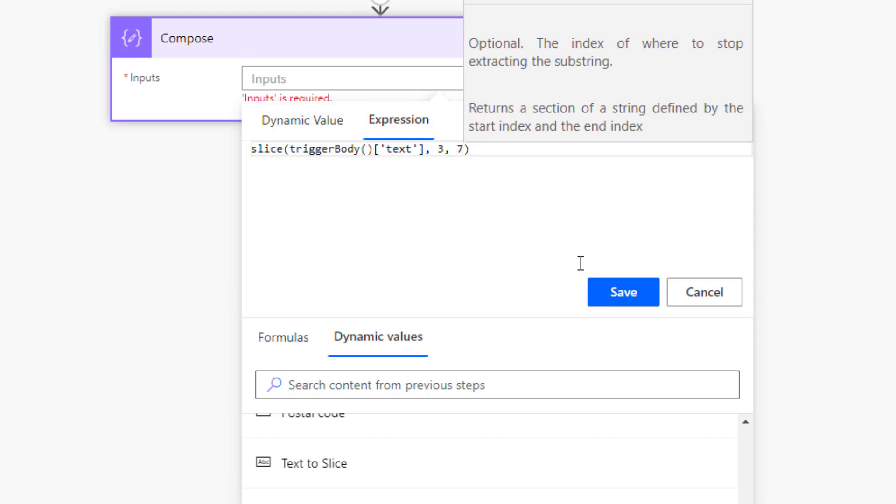
pyautogui.click(622, 292)
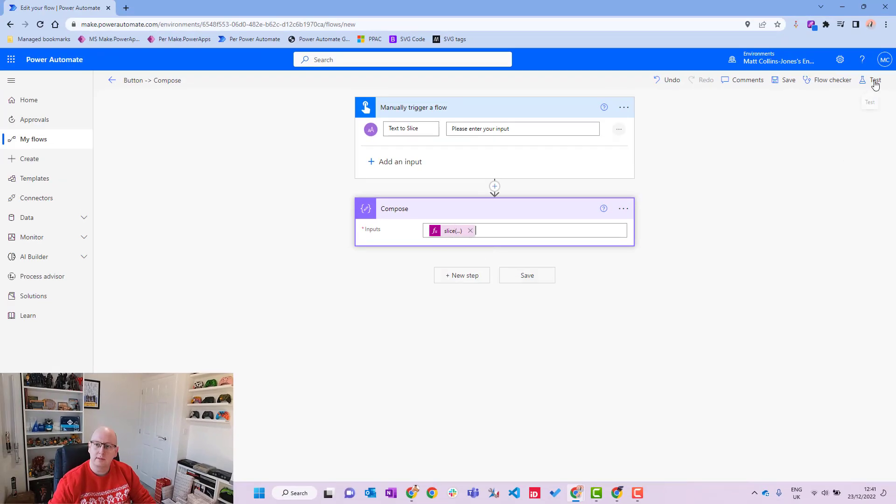
# Test-run the flow with 'Merry Christmas' as Text to Slice and open its run history.
pyautogui.click(873, 80)
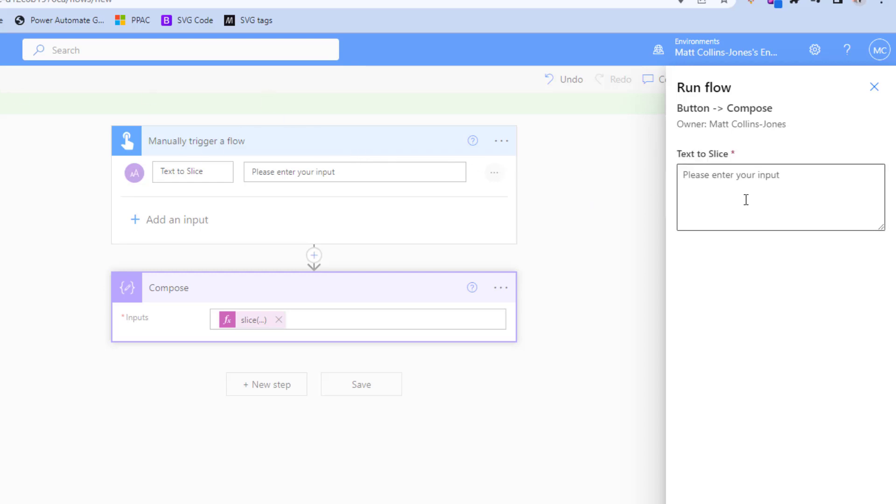
pyautogui.click(780, 197)
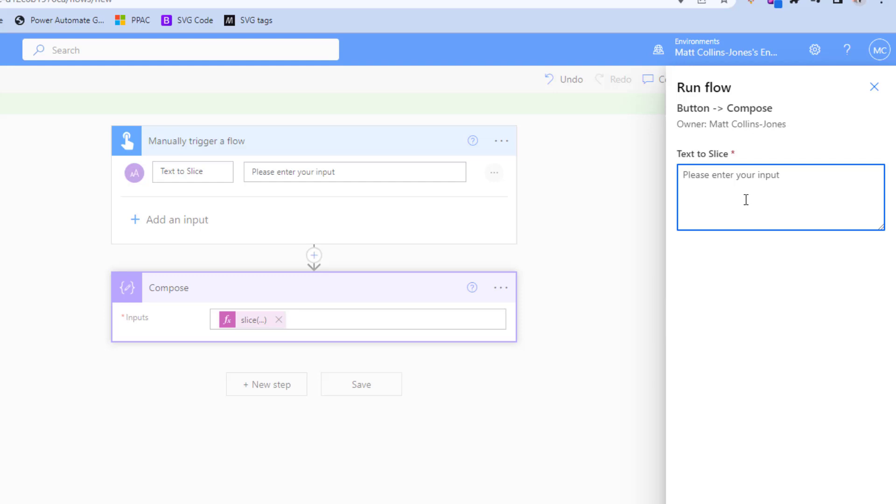
pyautogui.write('Merry Christmas')
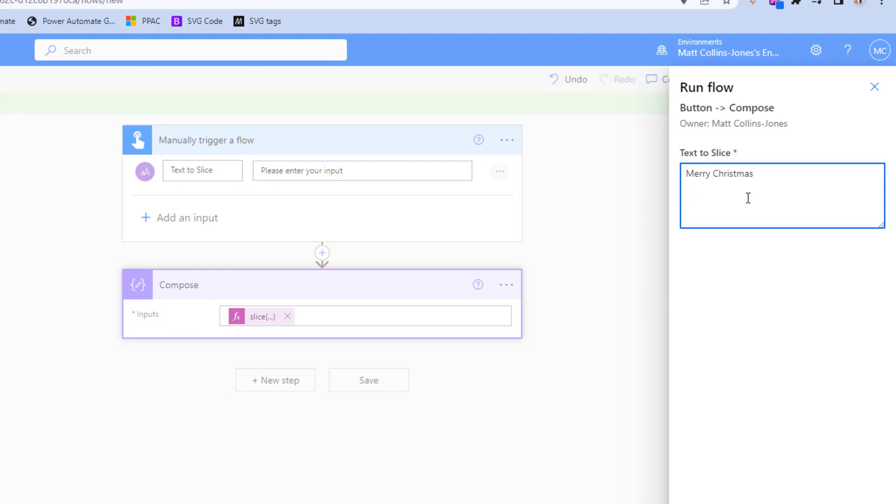
pyautogui.click(767, 464)
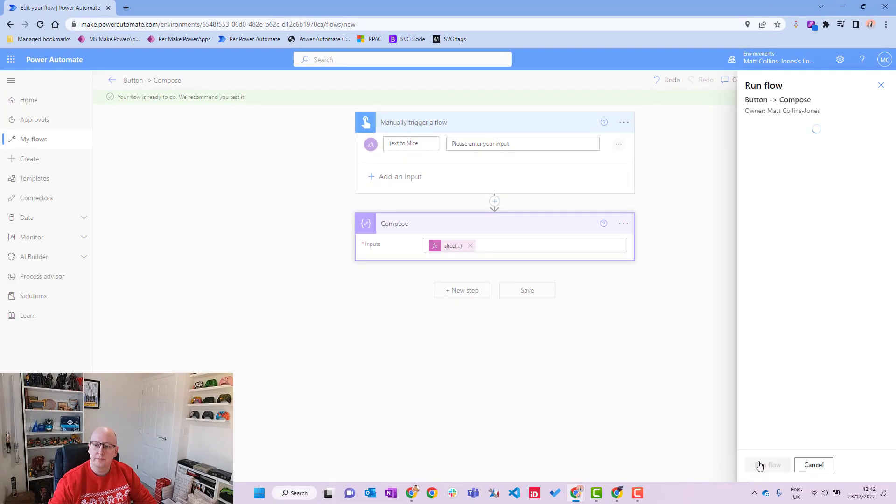
pyautogui.click(772, 465)
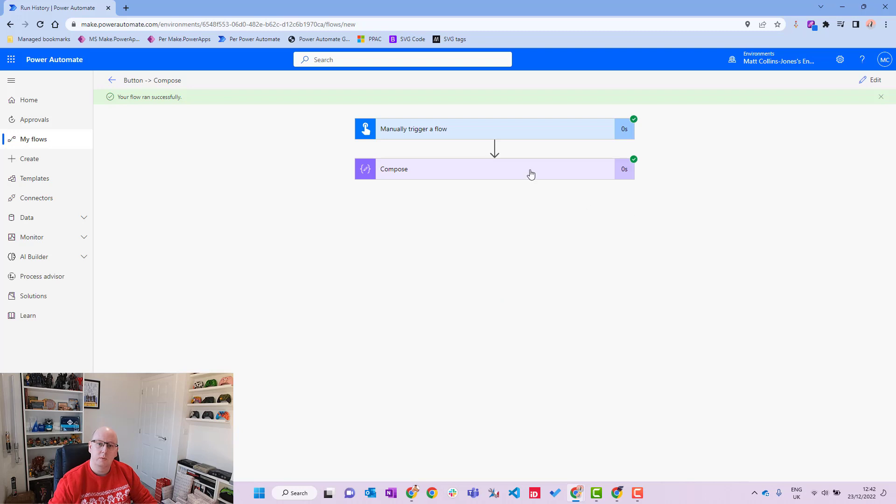
# Inspect the Compose run output 'ry C', then return the flow to edit mode.
pyautogui.click(494, 169)
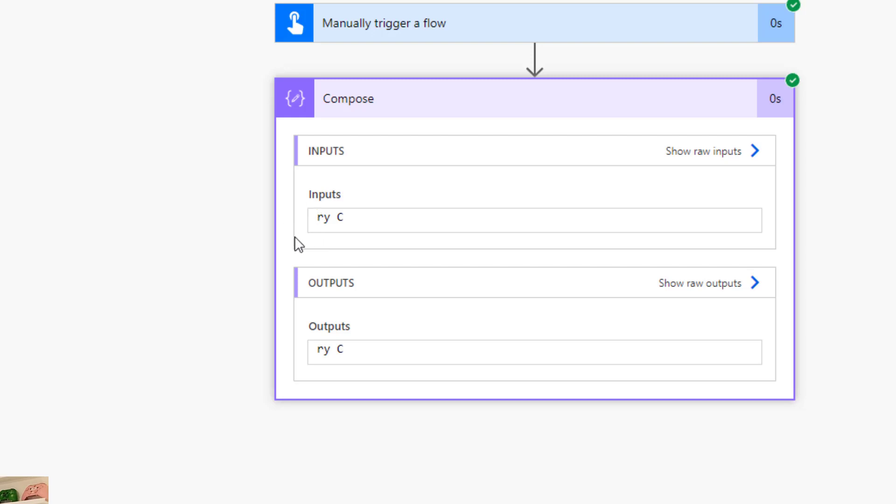
pyautogui.moveTo(379, 217)
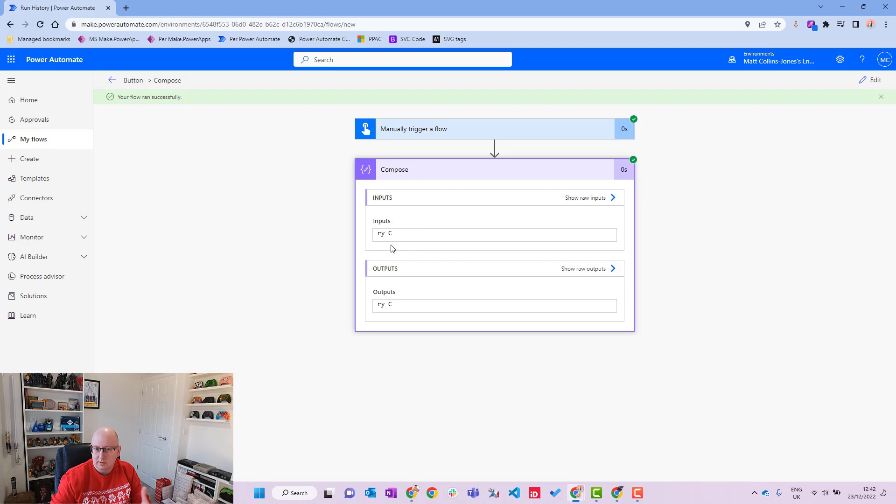
pyautogui.moveTo(832, 135)
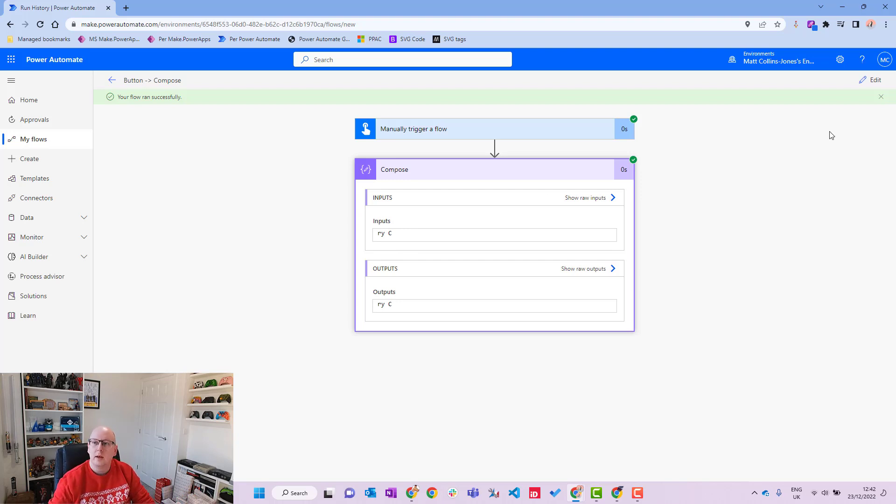
pyautogui.click(873, 80)
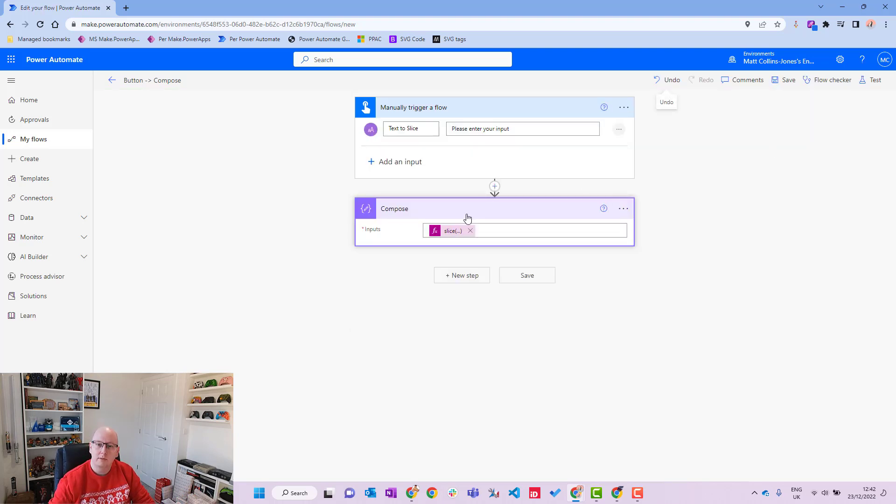
# Remove ', 7' and save the expression as slice(triggerBody()['text'], 3).
pyautogui.click(451, 231)
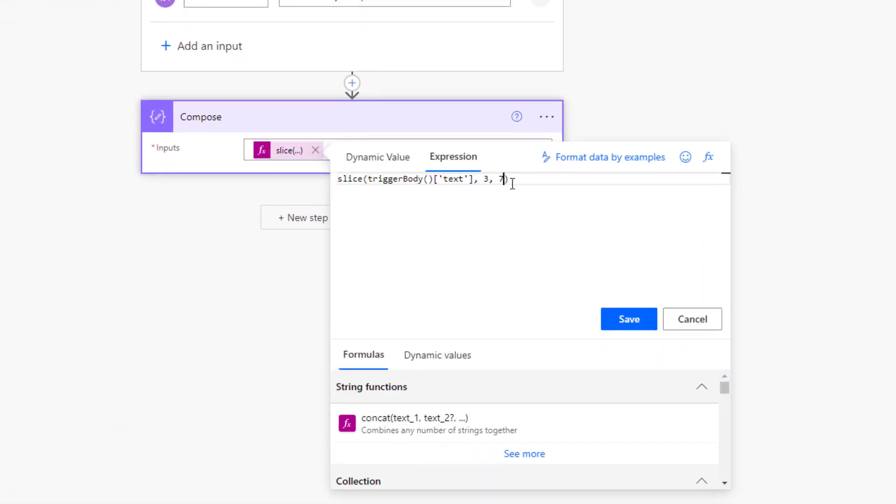
pyautogui.press('Backspace')
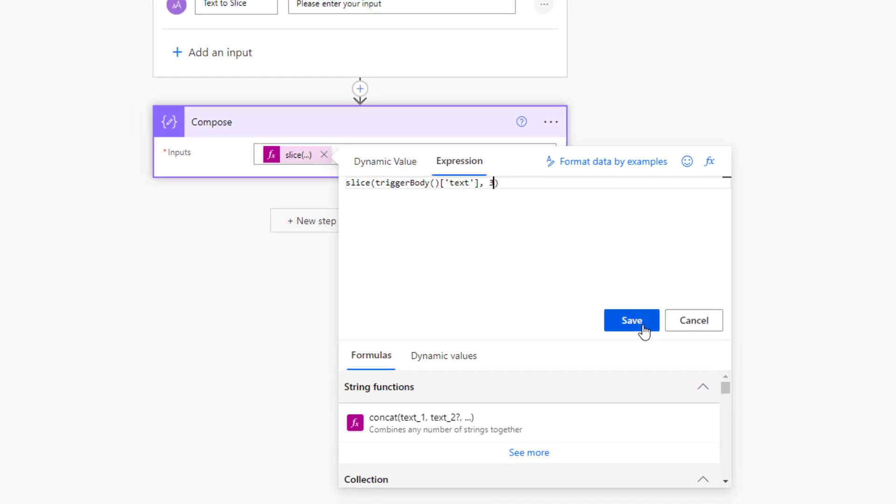
pyautogui.click(631, 320)
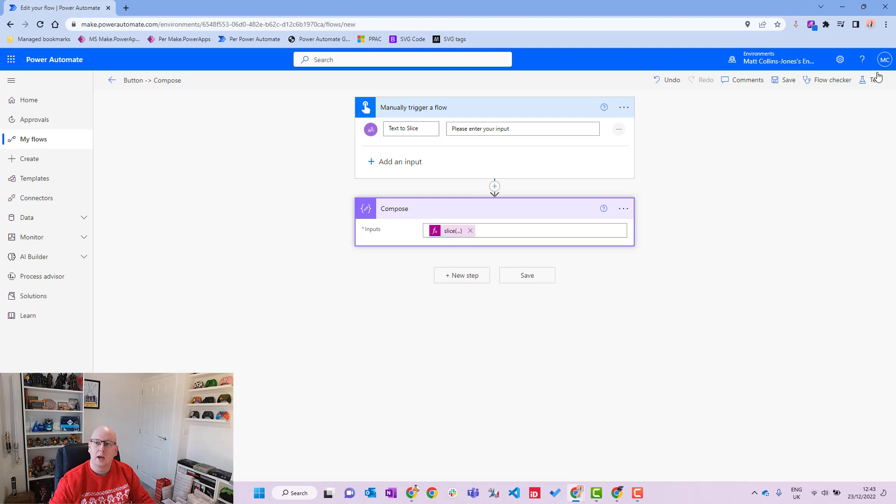
# Retest with the recently used trigger, getting Compose output 'ry Christmas', and reopen editing.
pyautogui.click(874, 79)
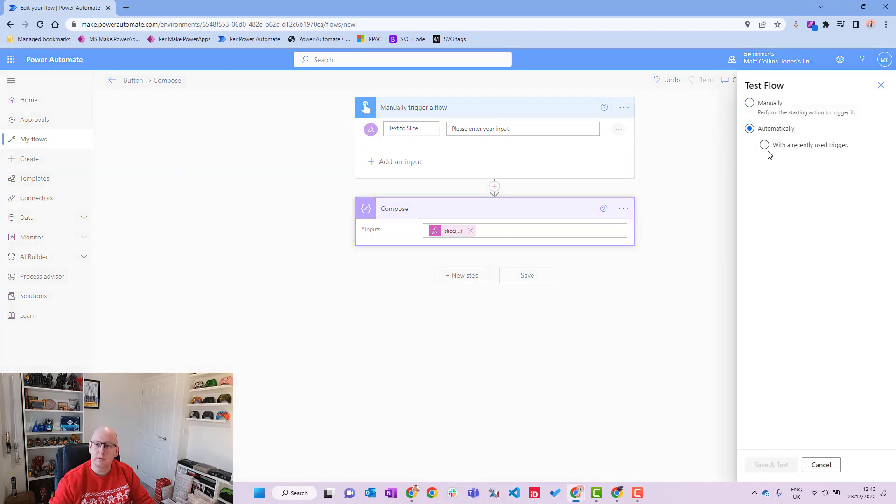
pyautogui.click(764, 145)
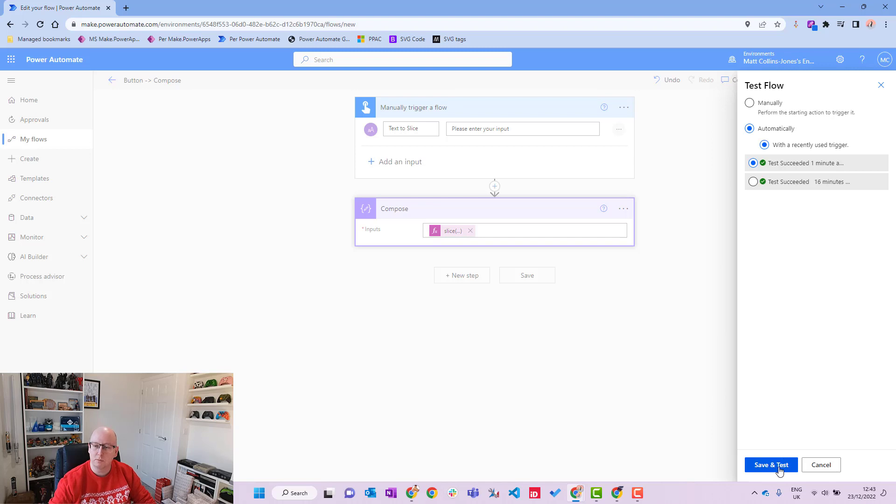
pyautogui.click(771, 464)
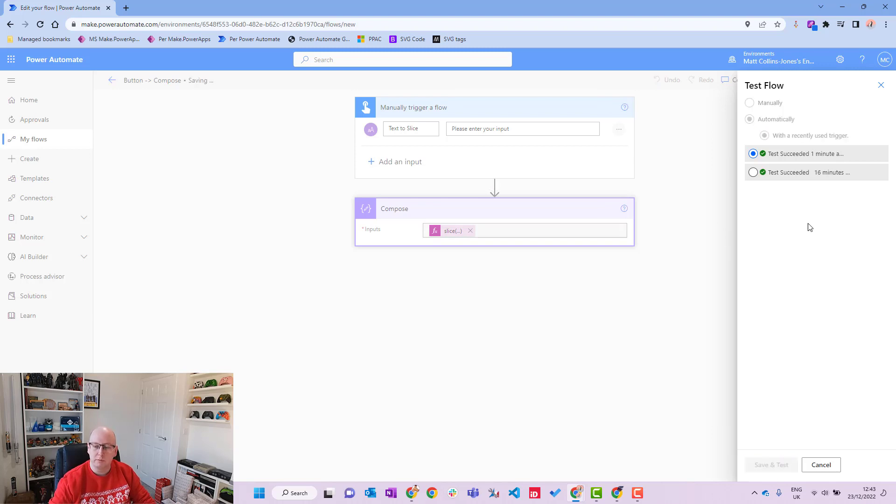
pyautogui.click(785, 464)
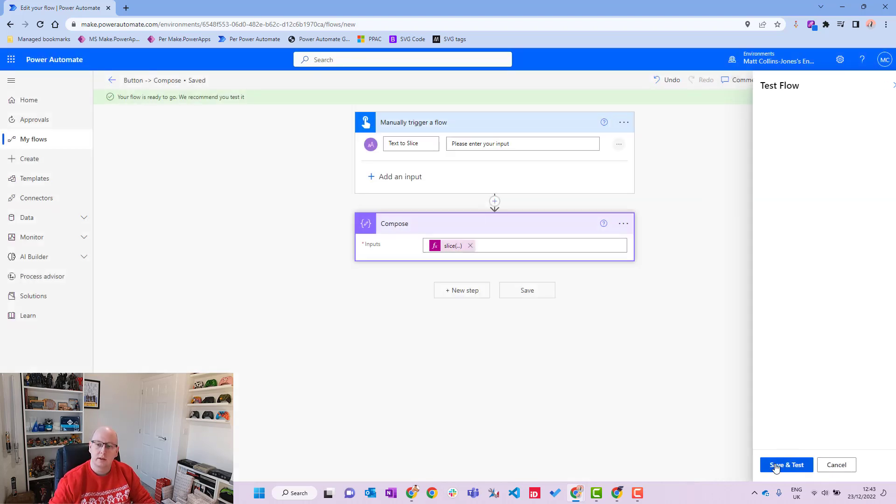
pyautogui.click(786, 465)
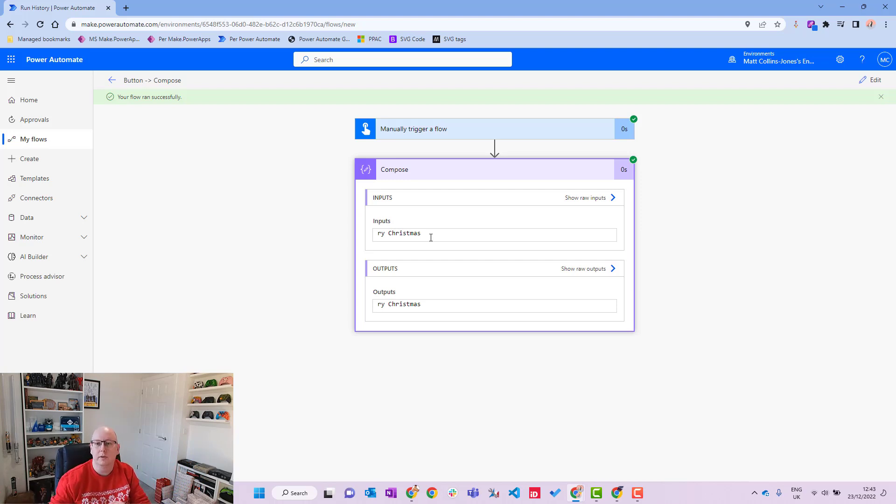
pyautogui.moveTo(870, 79)
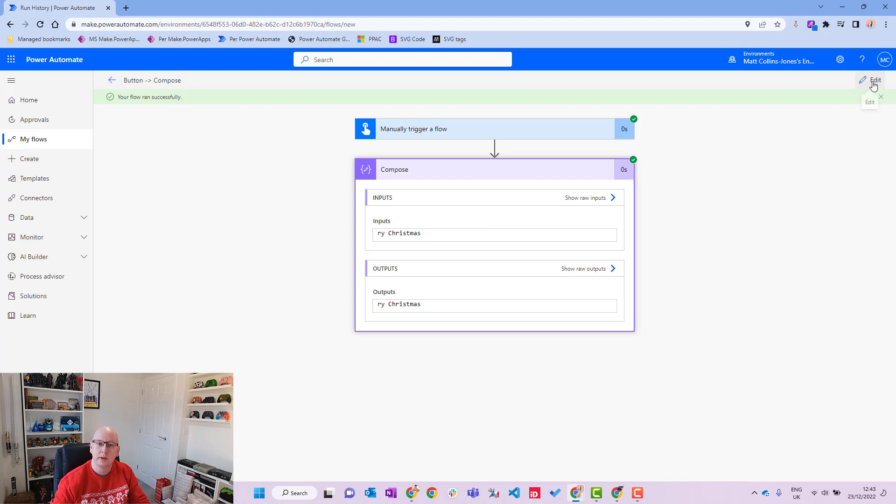
pyautogui.click(875, 80)
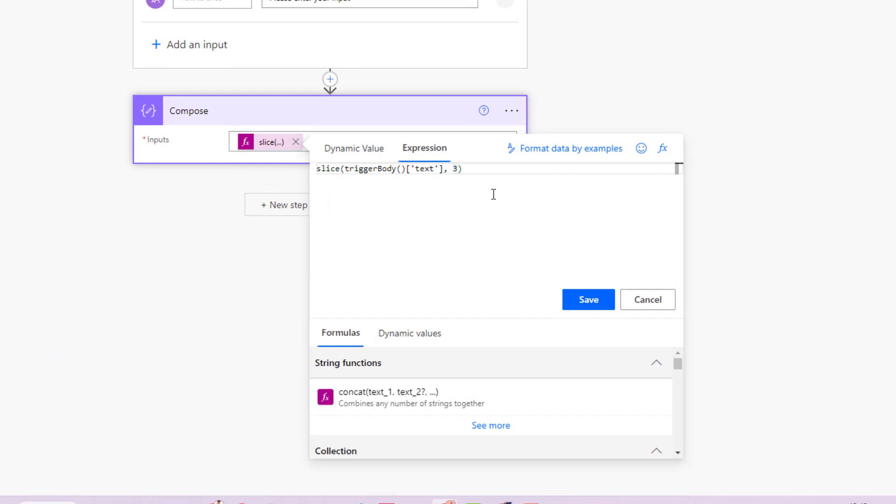
# Replace the slice start index 3 with -1.
pyautogui.write('-1')
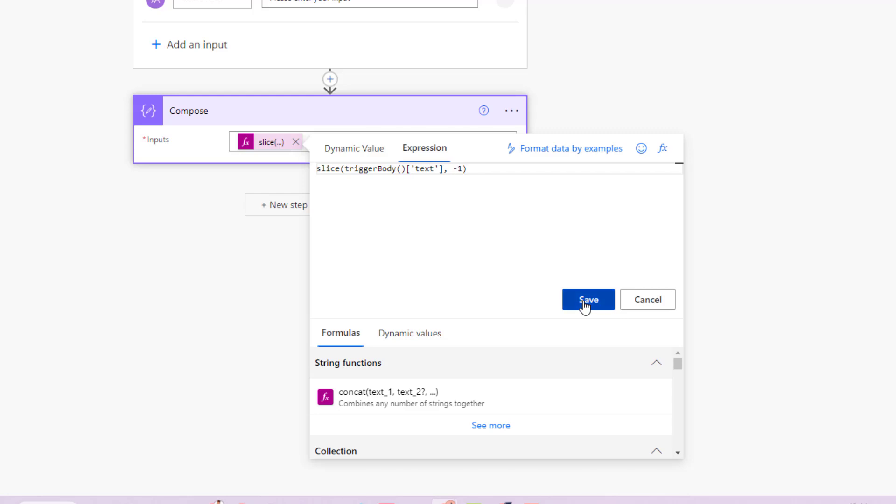
# Save the -1 start index and retest with the recent trigger, producing Compose output 's'.
pyautogui.click(588, 299)
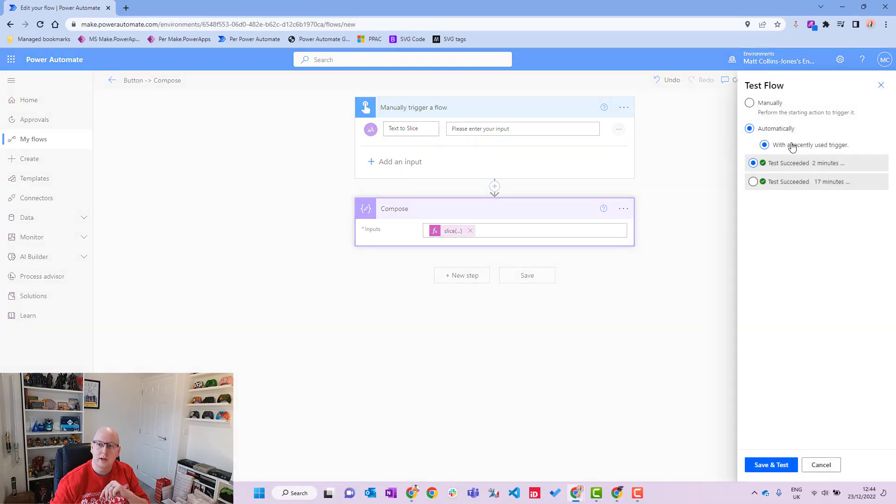
pyautogui.click(770, 465)
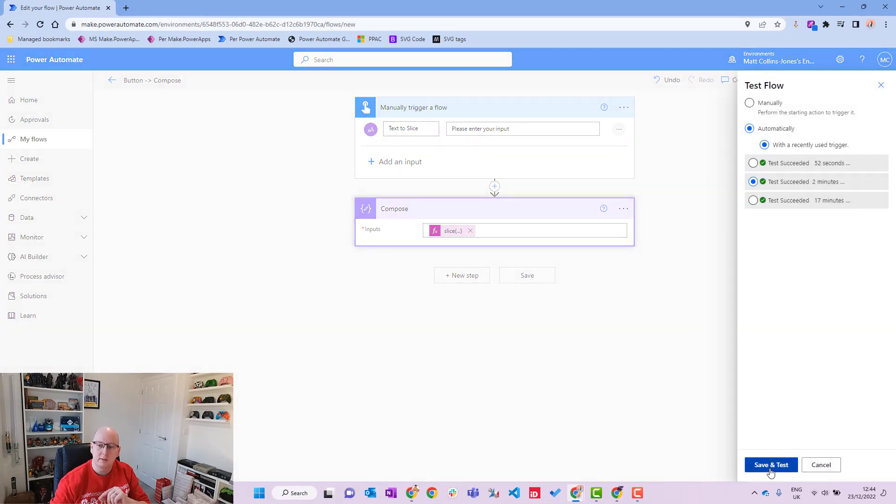
pyautogui.click(771, 465)
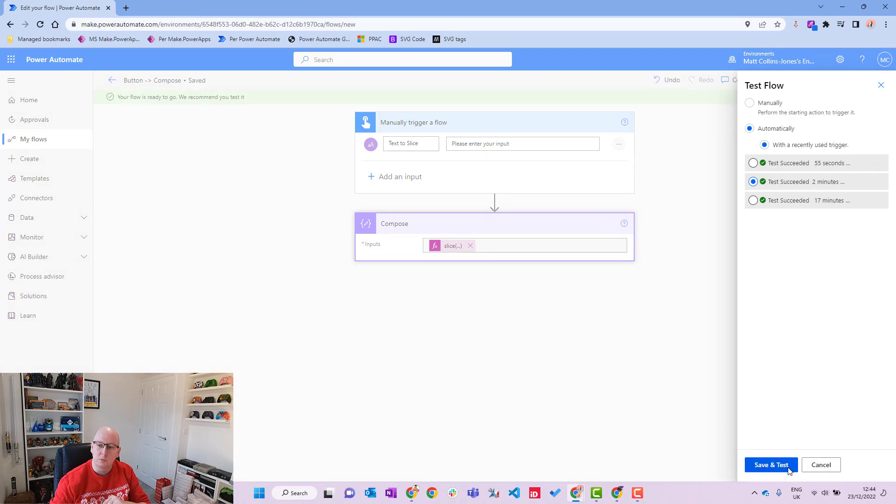
pyautogui.click(770, 464)
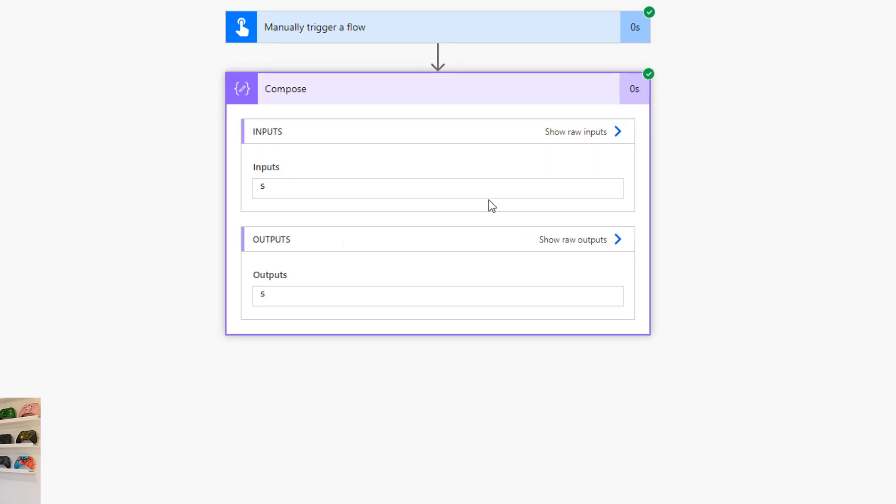
pyautogui.moveTo(357, 235)
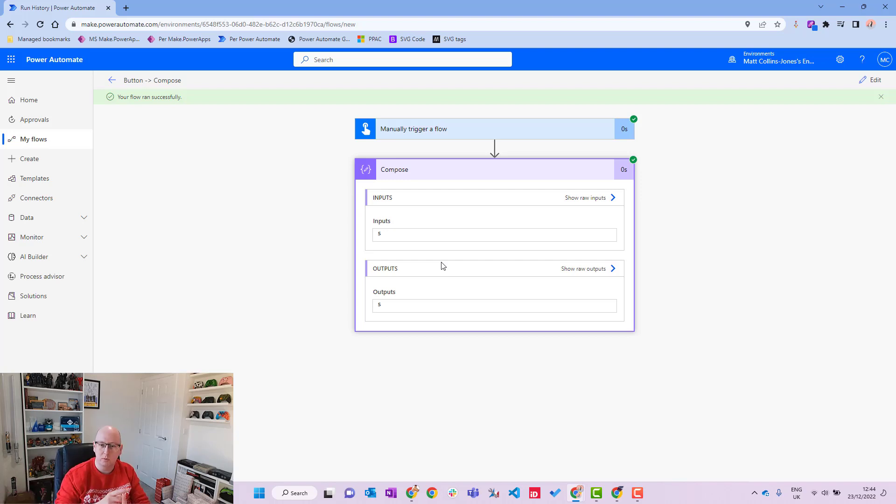
# Update the slice expression with start index -5 and retest, yielding Compose output 'stmas'.
pyautogui.click(874, 80)
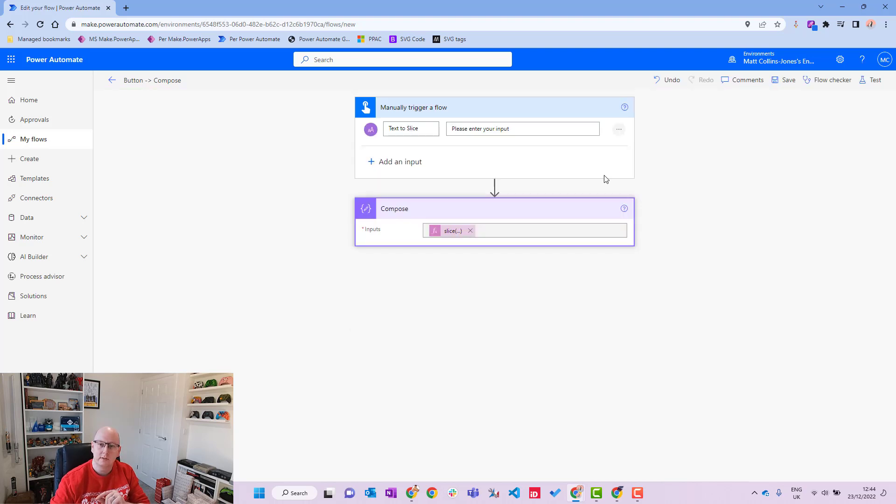
pyautogui.click(451, 230)
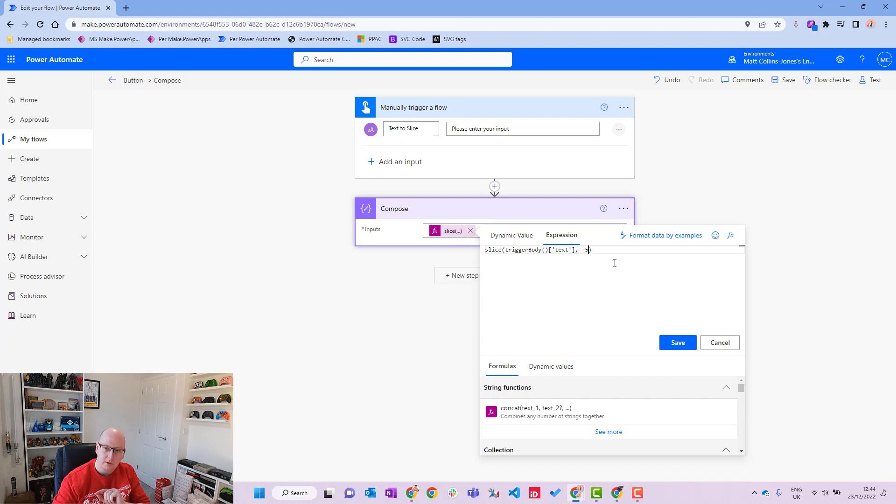
pyautogui.click(677, 342)
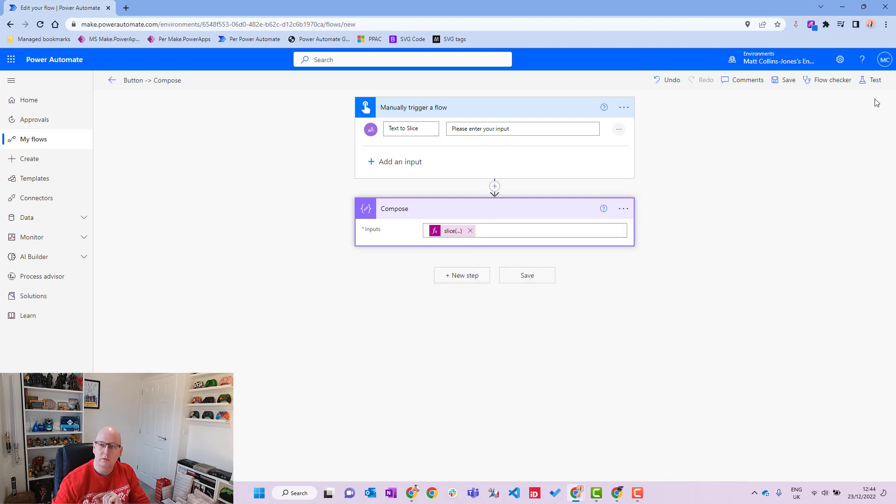
pyautogui.click(873, 80)
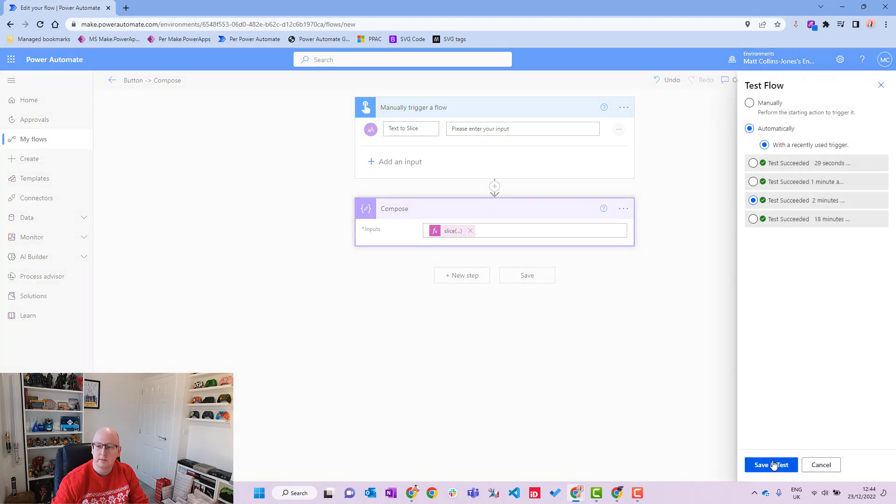
pyautogui.click(770, 465)
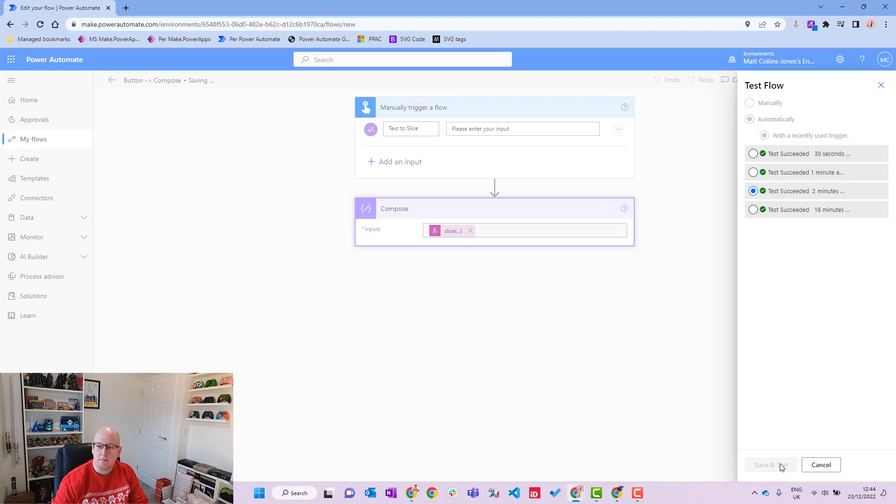
pyautogui.click(767, 465)
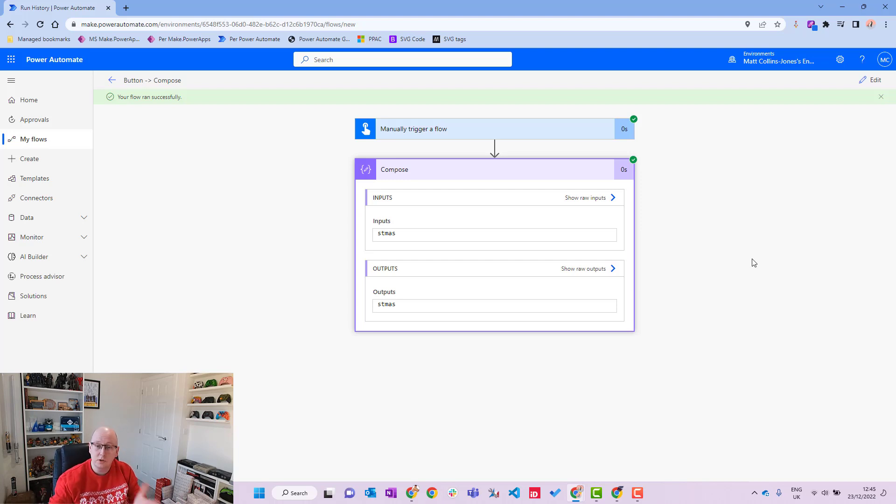
pyautogui.moveTo(875, 80)
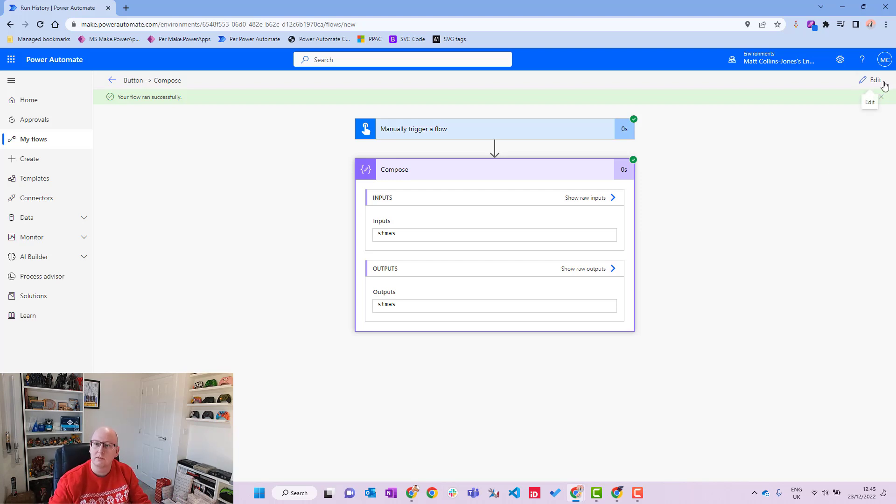
# Update the Compose expression to slice(triggerBody()['text'], 2, -3).
pyautogui.click(875, 80)
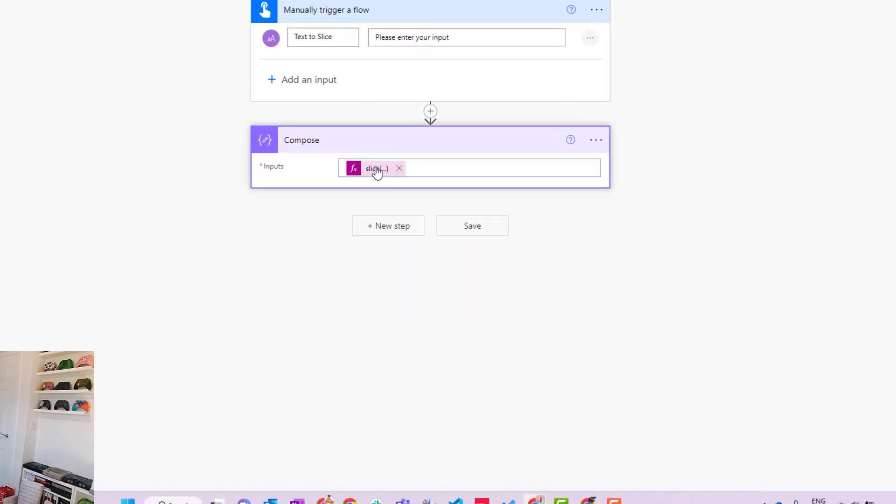
pyautogui.click(375, 168)
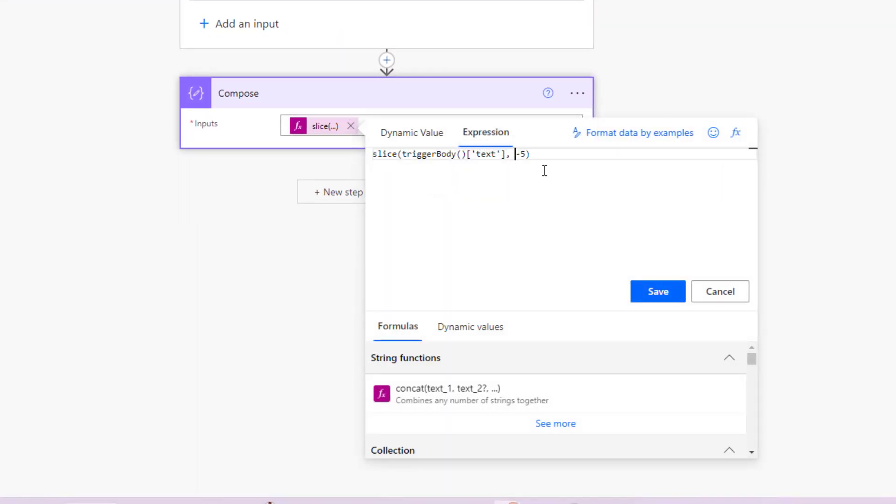
pyautogui.press('Backspace')
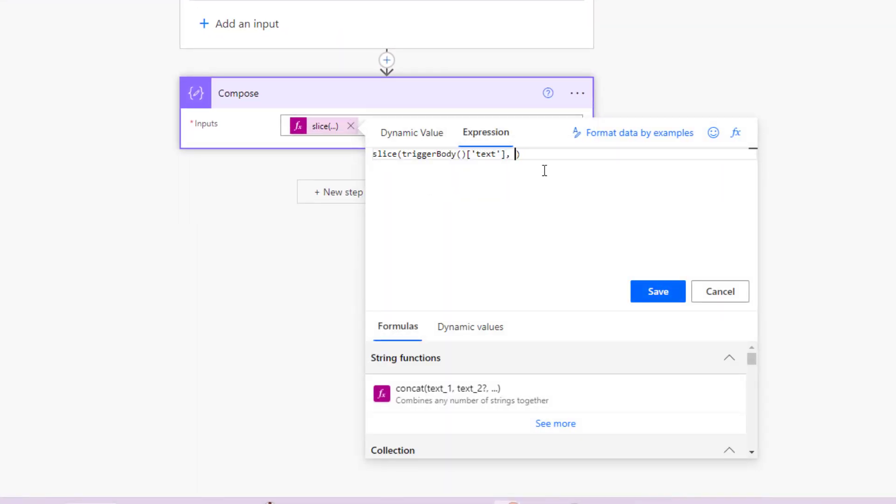
pyautogui.write('2, -')
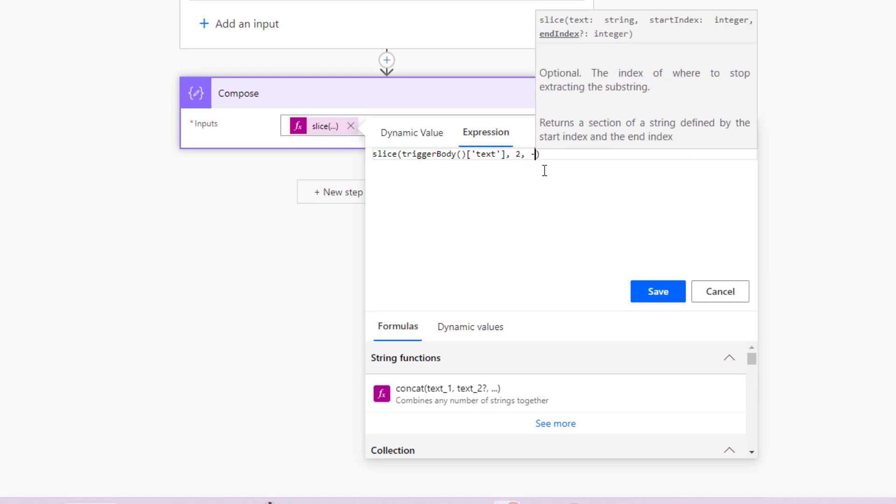
pyautogui.write('3')
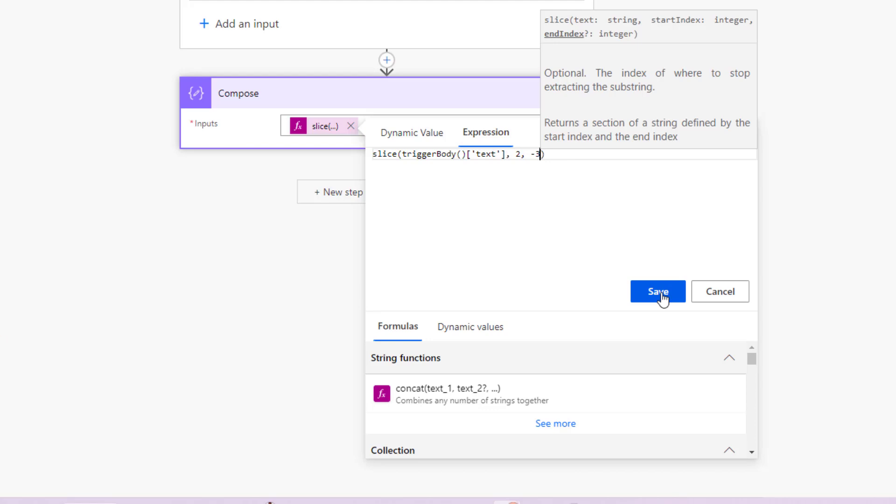
pyautogui.click(657, 292)
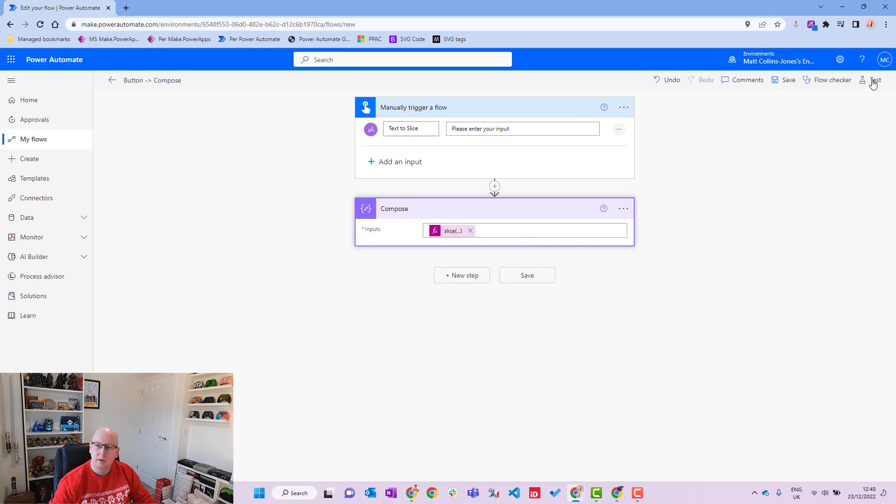
# Retest with the recent trigger data and check the Compose output 'rry Christ'.
pyautogui.click(876, 80)
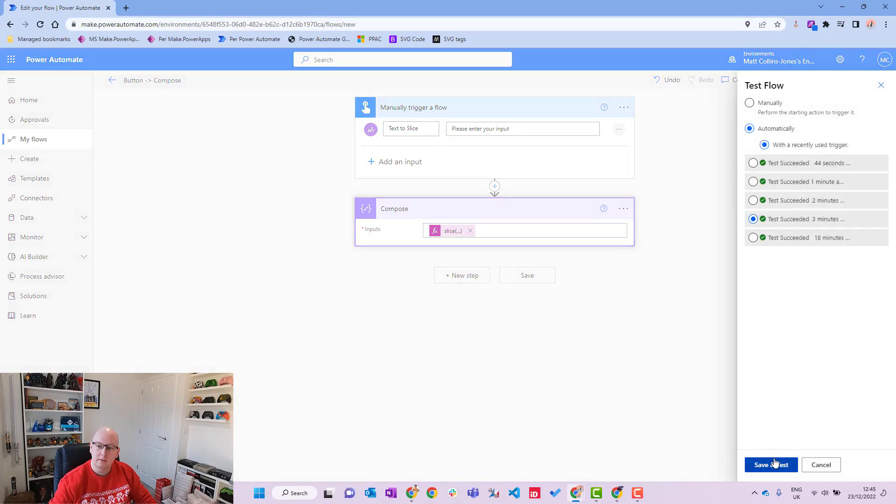
pyautogui.click(770, 464)
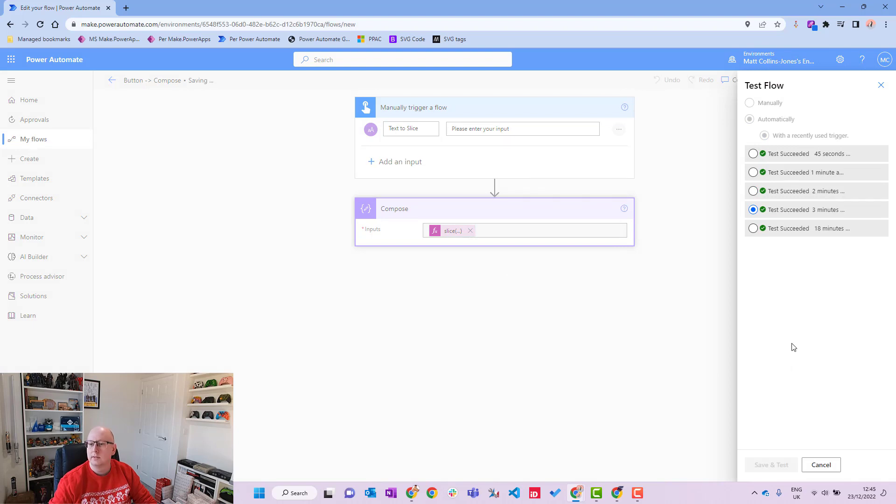
pyautogui.click(771, 465)
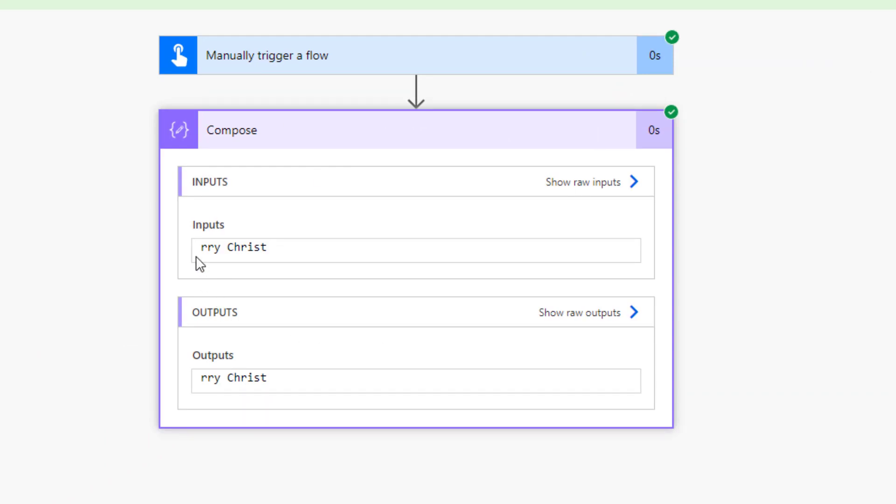
pyautogui.moveTo(288, 286)
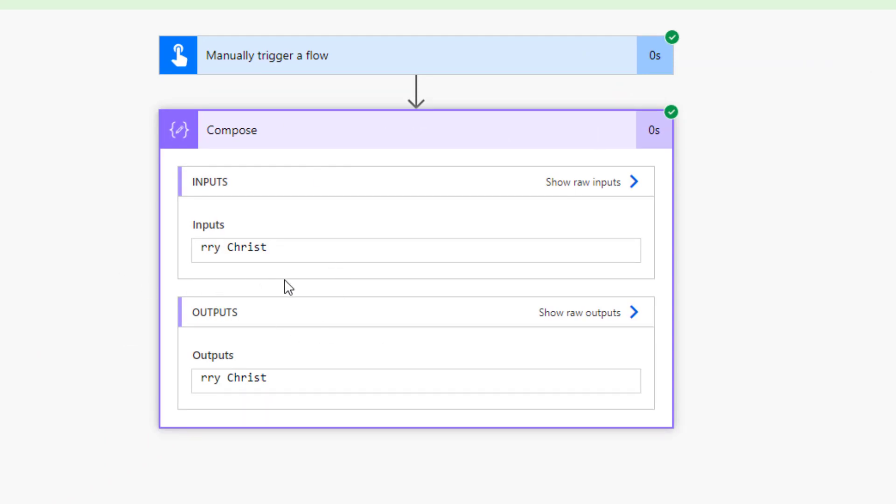
pyautogui.moveTo(330, 312)
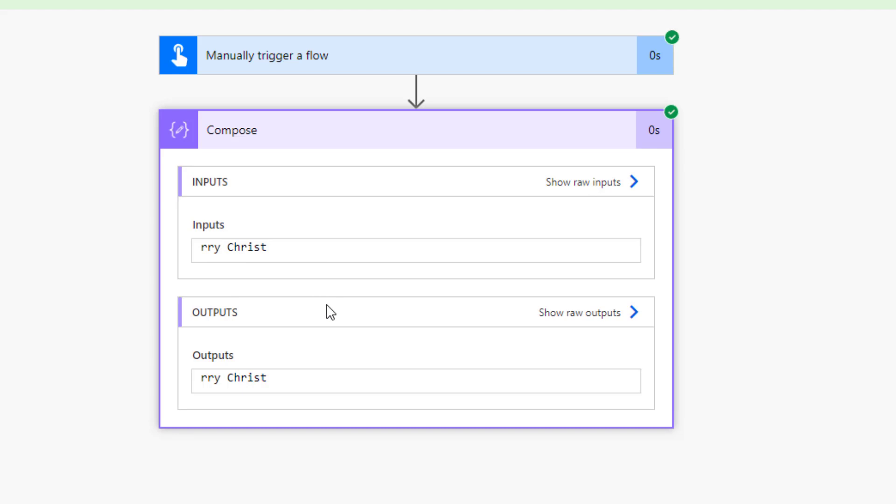
pyautogui.moveTo(325, 303)
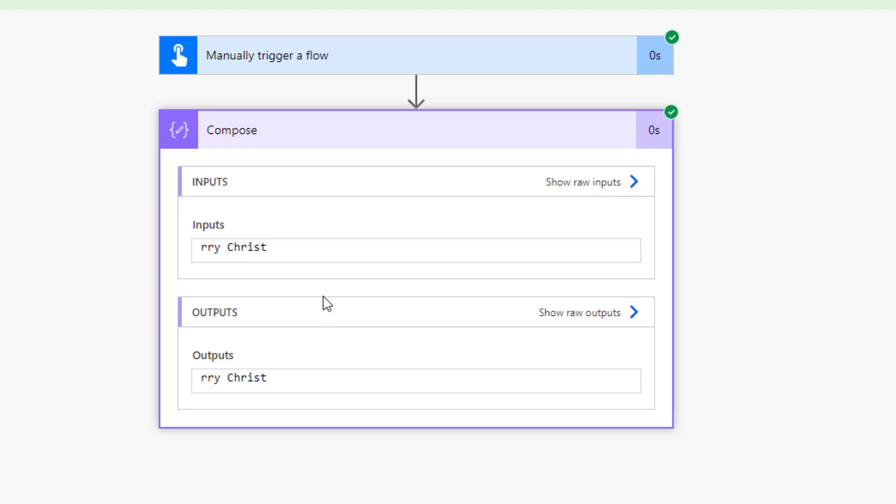
pyautogui.moveTo(343, 296)
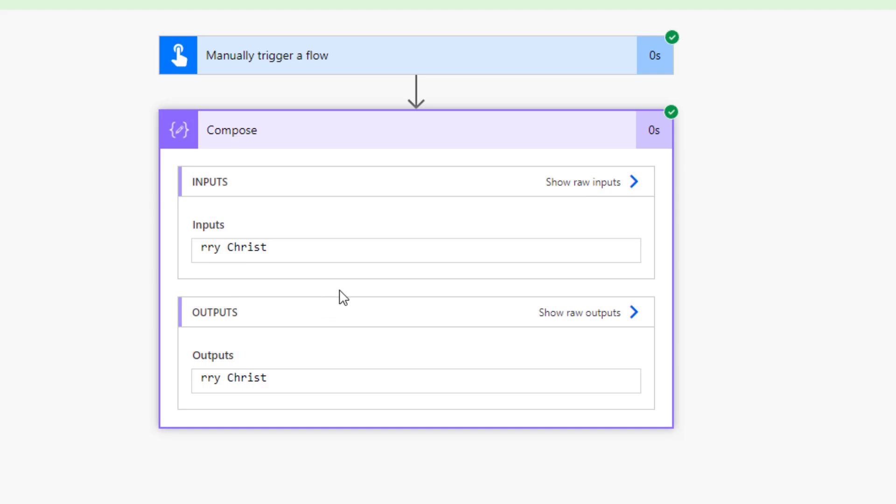
pyautogui.moveTo(360, 301)
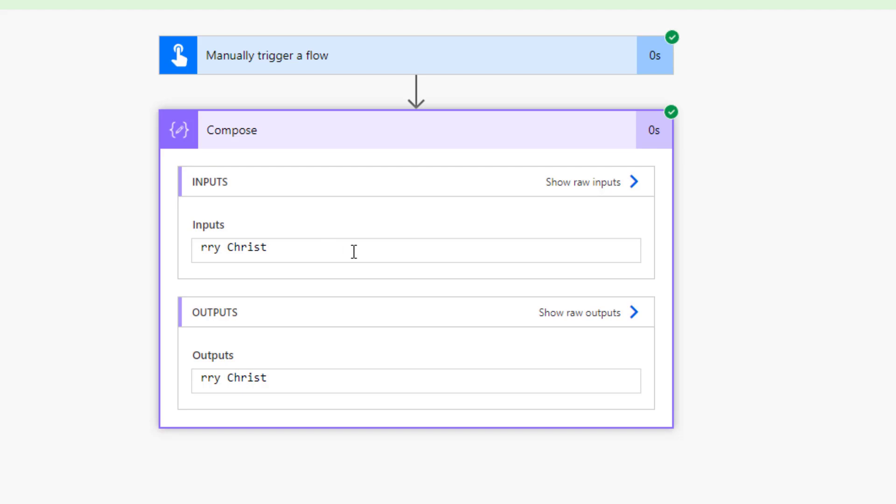
pyautogui.scroll(-3)
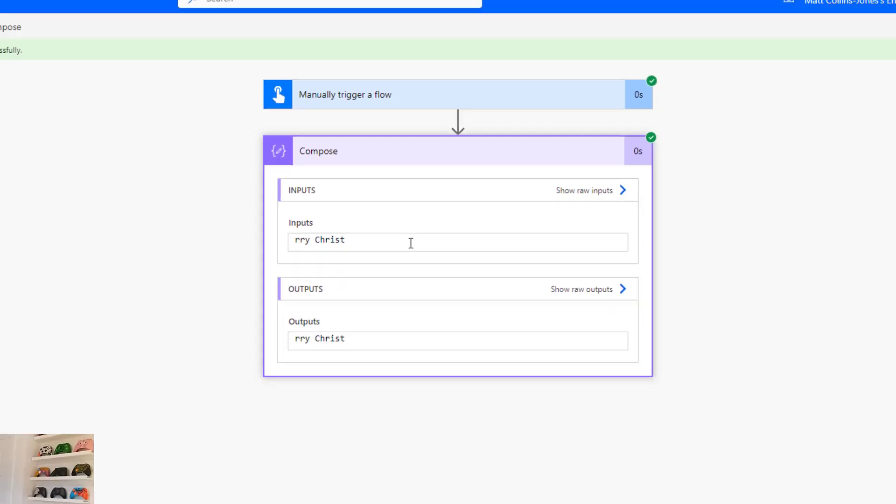